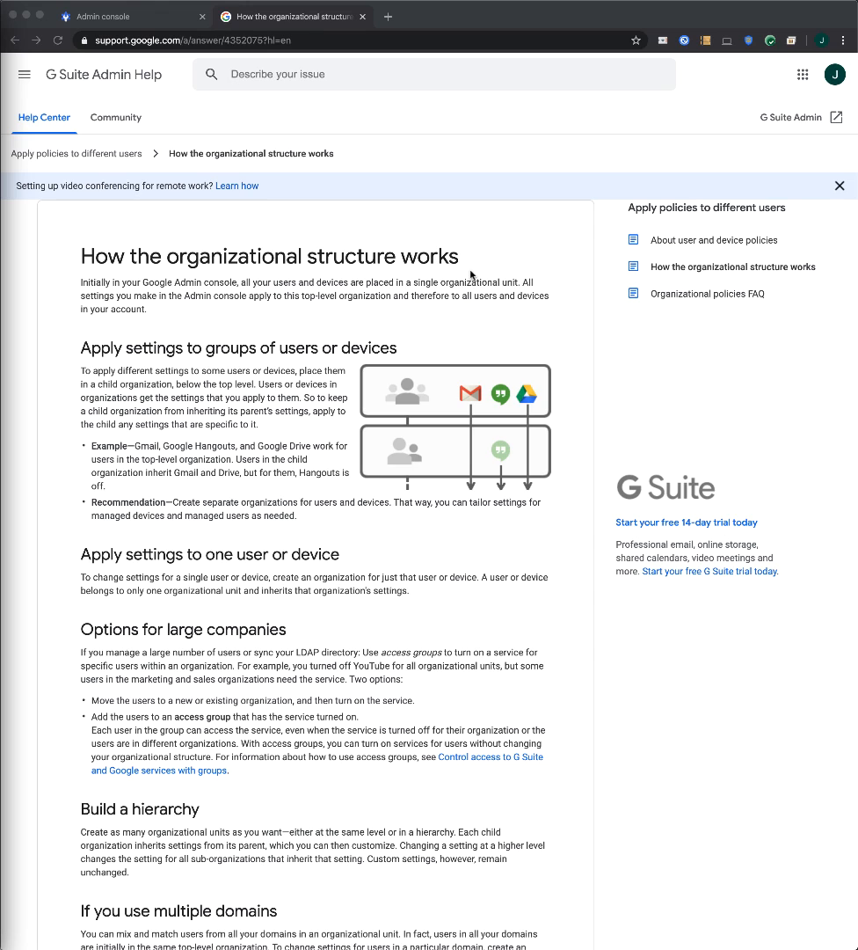
# - Return from the help article to the Admin console home
pyautogui.click(124, 16)
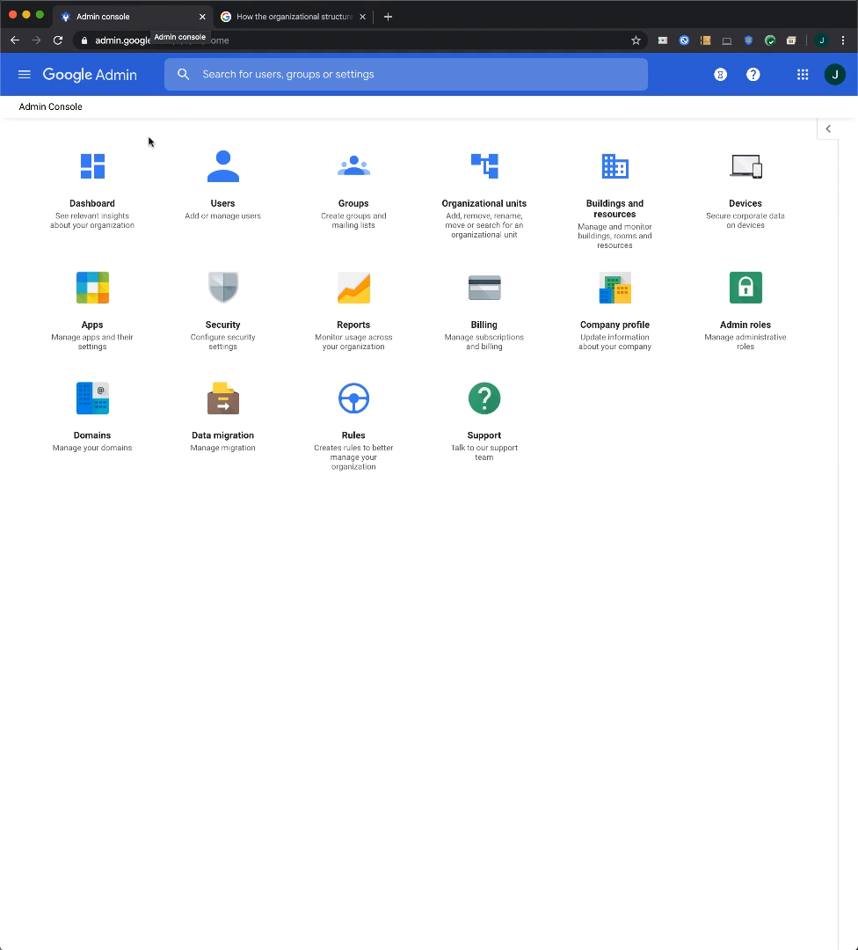
# - Navigate to Directory > Organizational units from the main menu
pyautogui.click(25, 74)
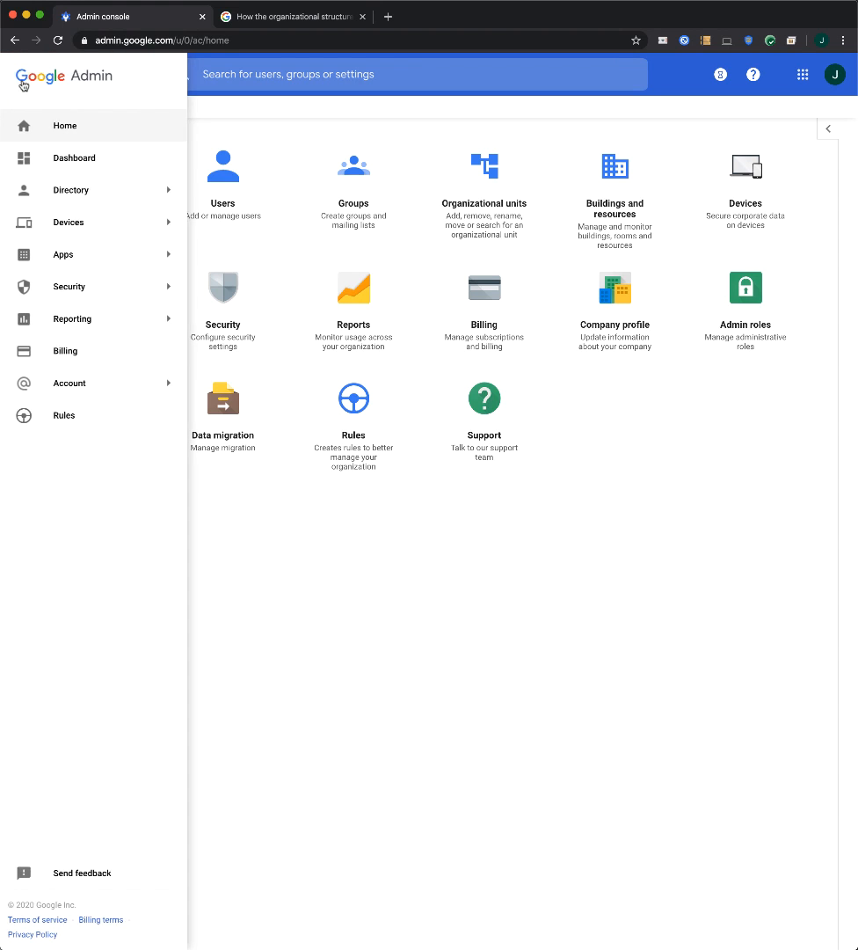
pyautogui.click(70, 190)
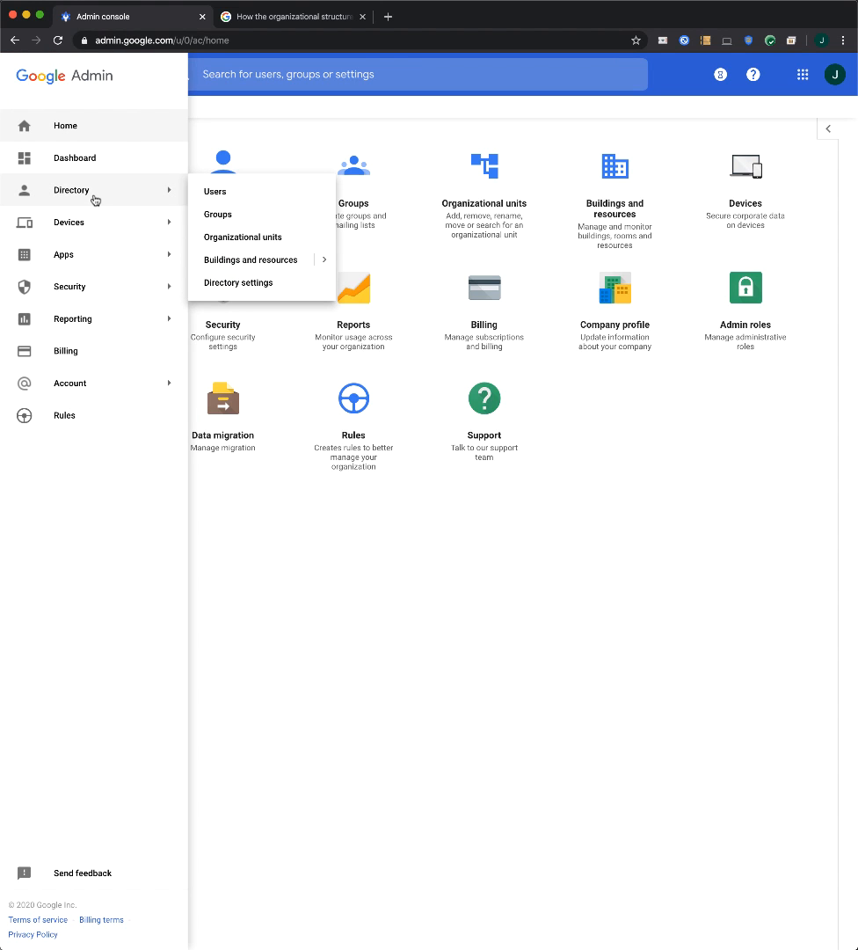
pyautogui.click(242, 235)
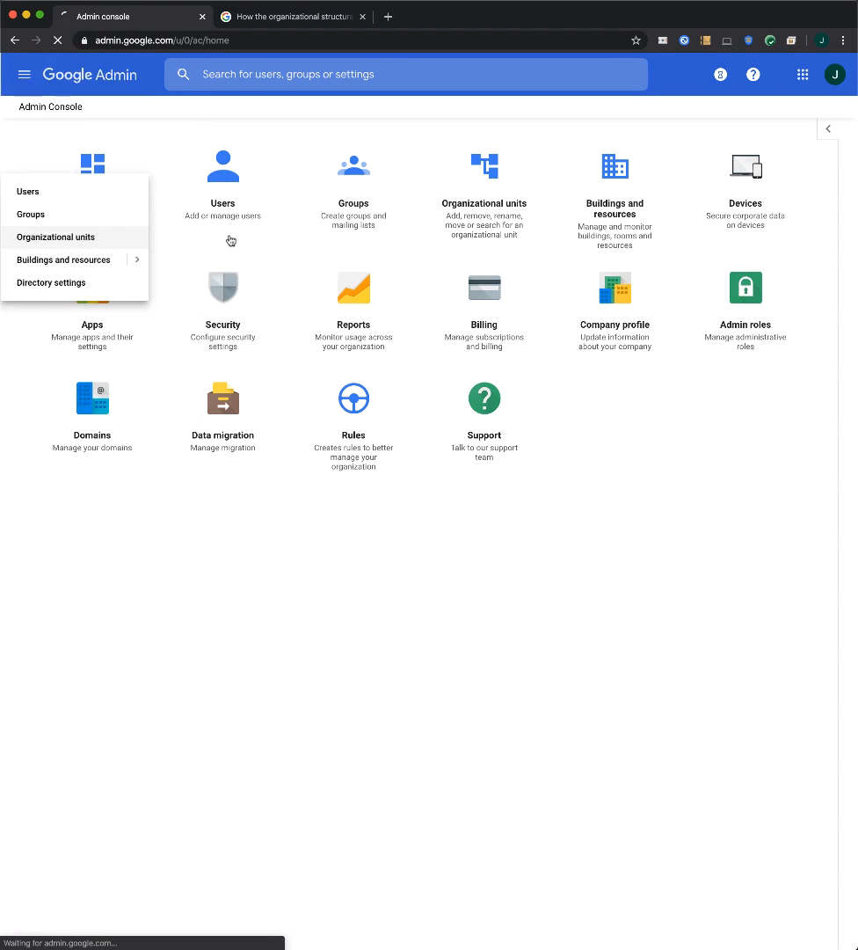
# - Create a new organizational unit named Staff under GSfE School
pyautogui.click(57, 236)
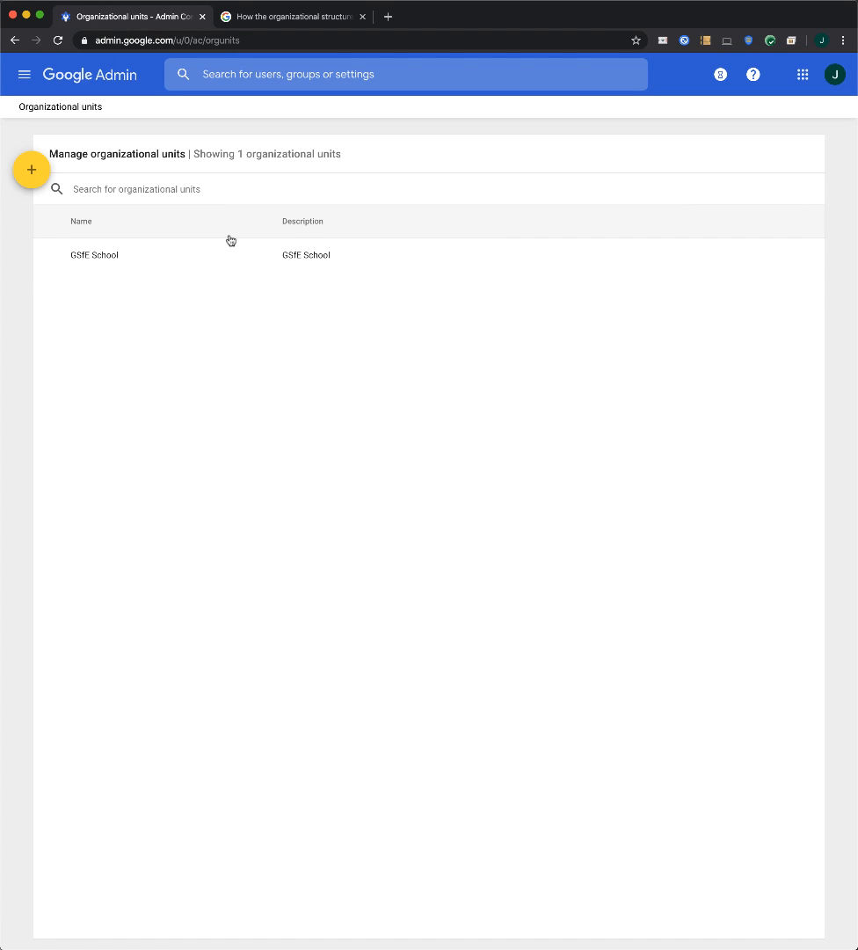
pyautogui.moveTo(109, 262)
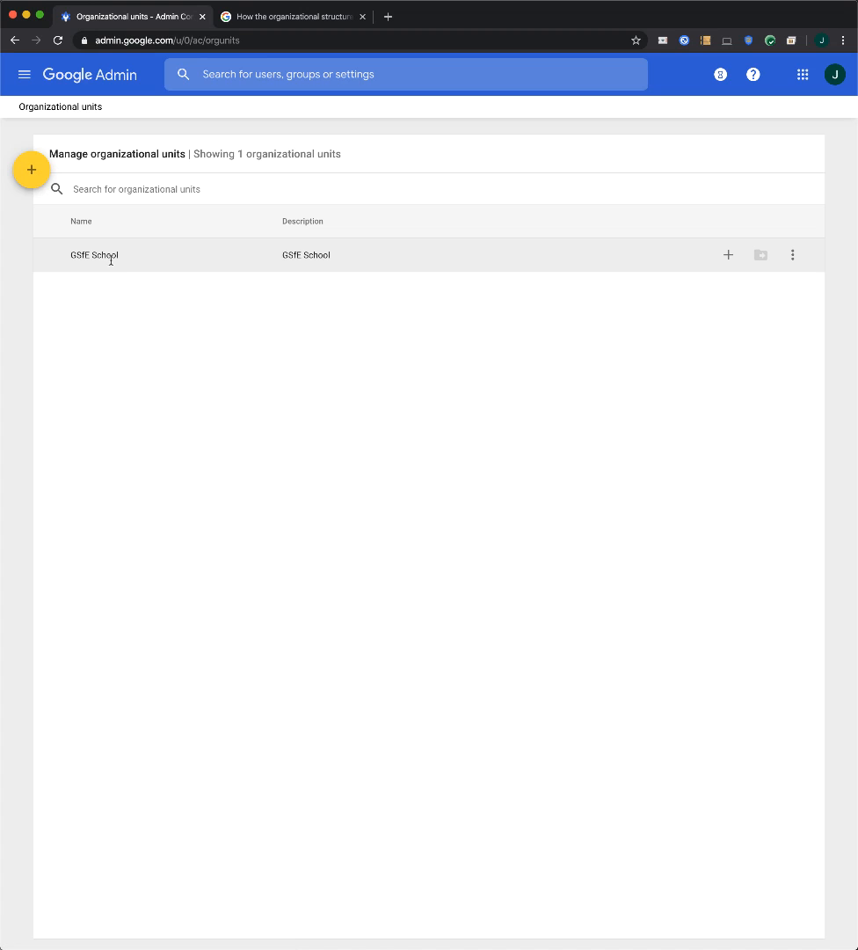
pyautogui.moveTo(727, 267)
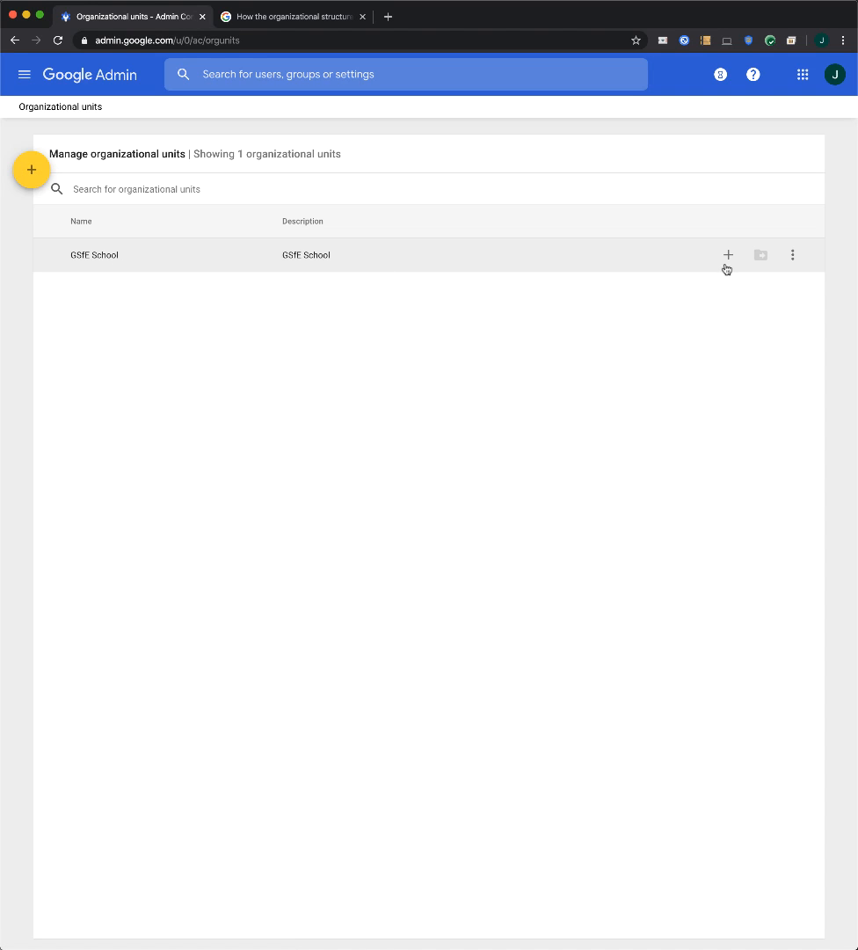
pyautogui.moveTo(728, 255)
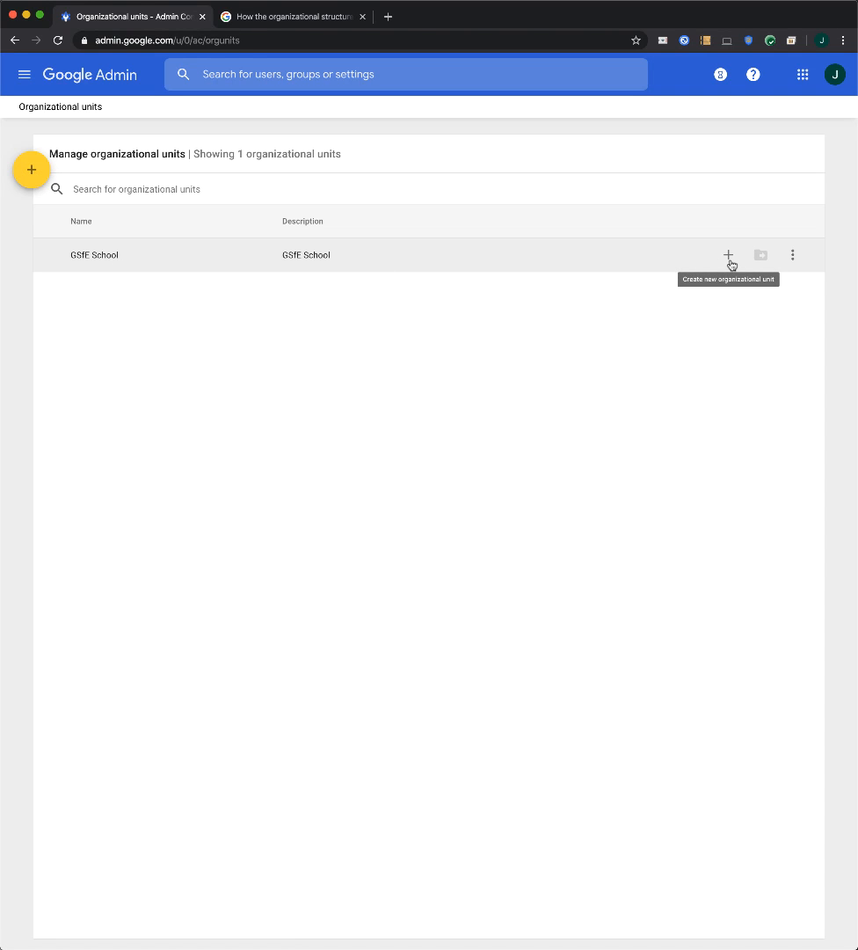
pyautogui.click(728, 253)
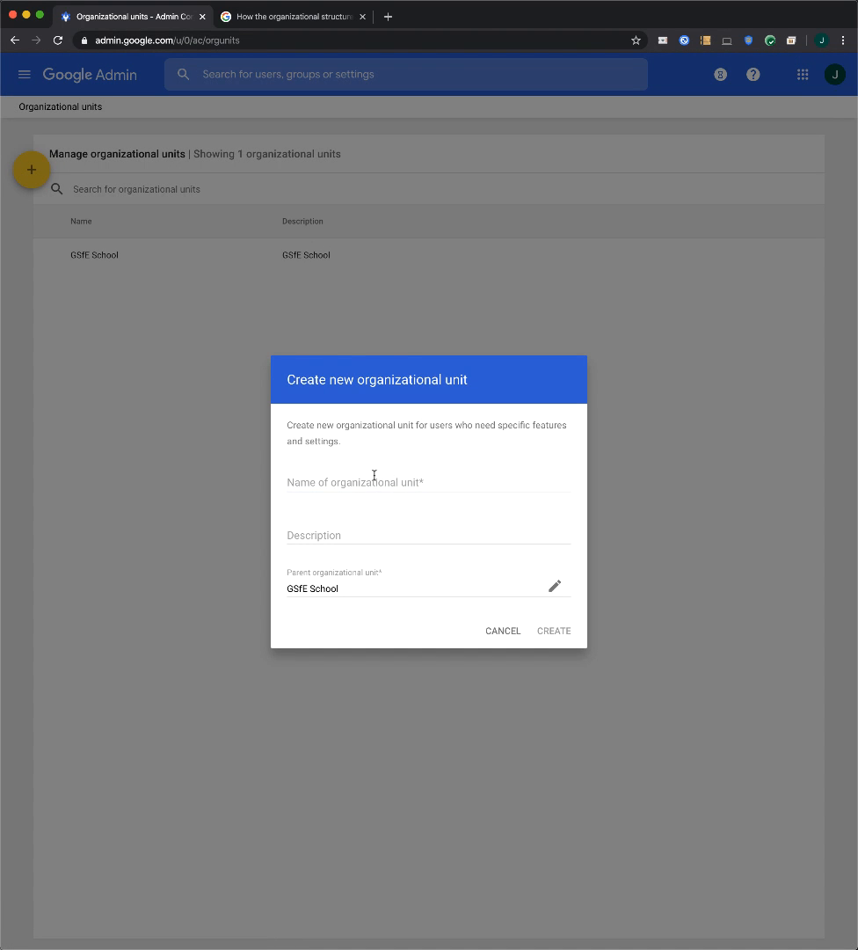
pyautogui.click(429, 482)
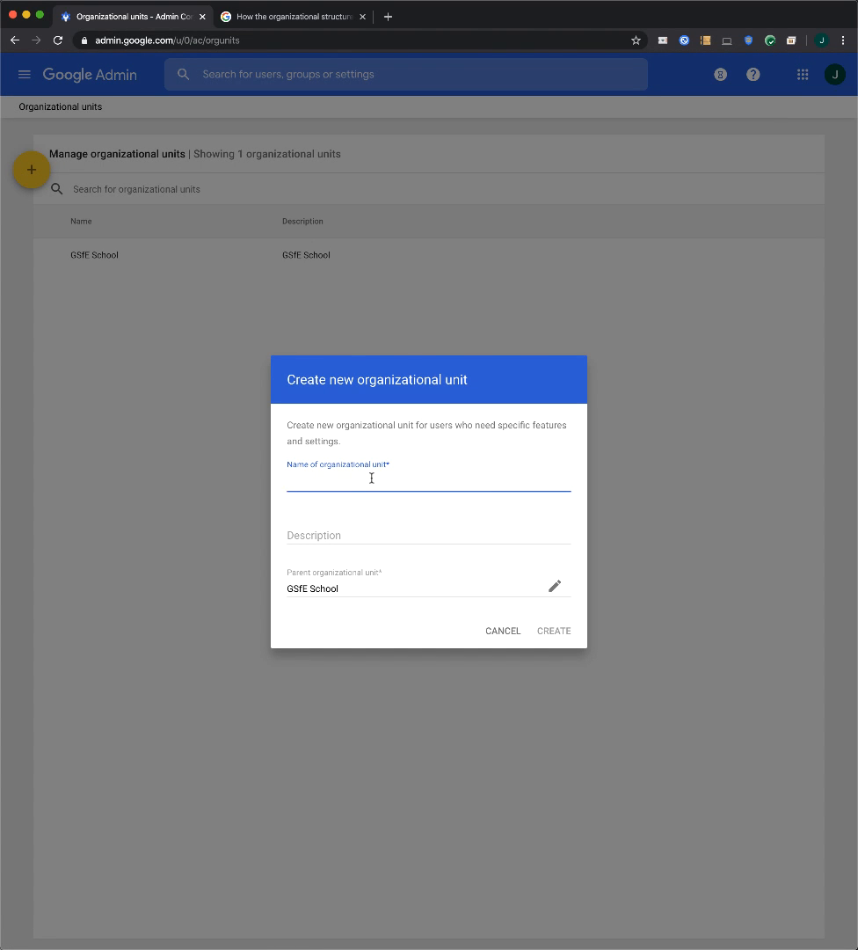
pyautogui.write('Staff')
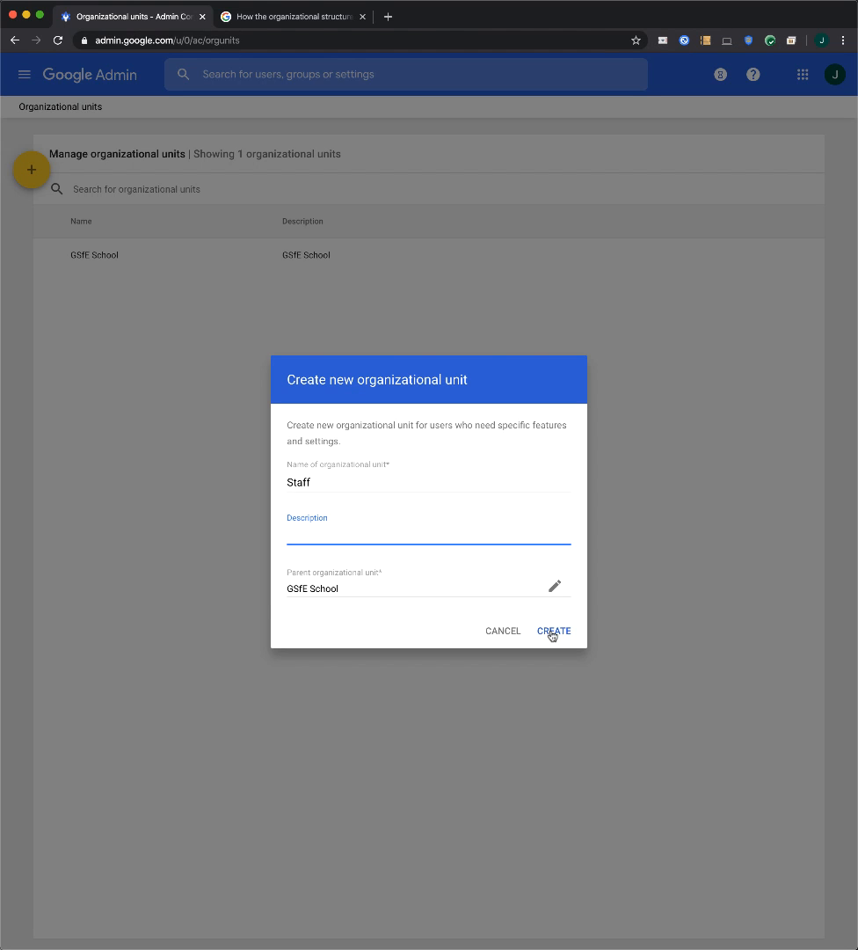
pyautogui.click(554, 629)
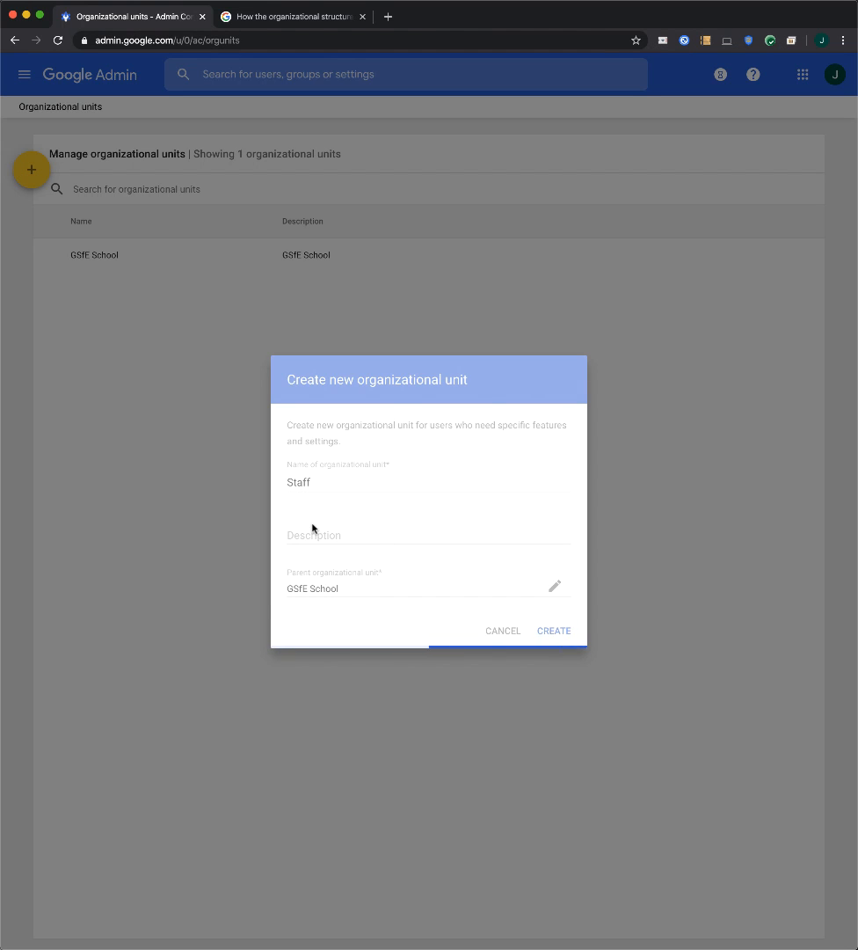
pyautogui.click(554, 629)
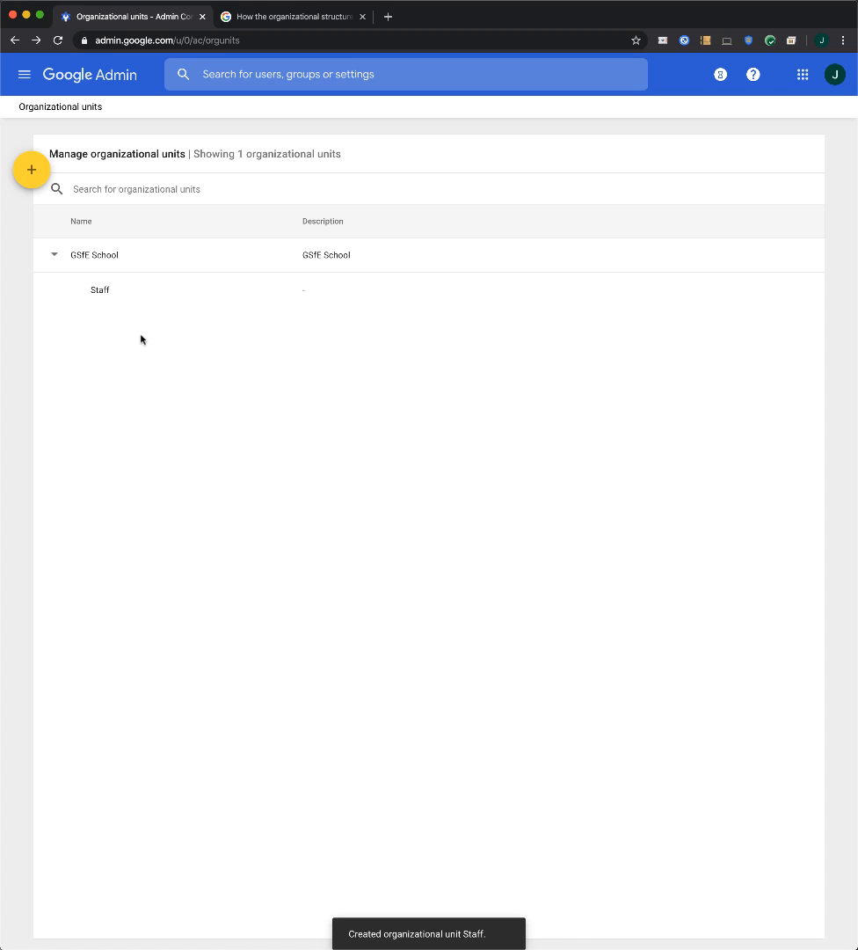
pyautogui.moveTo(120, 299)
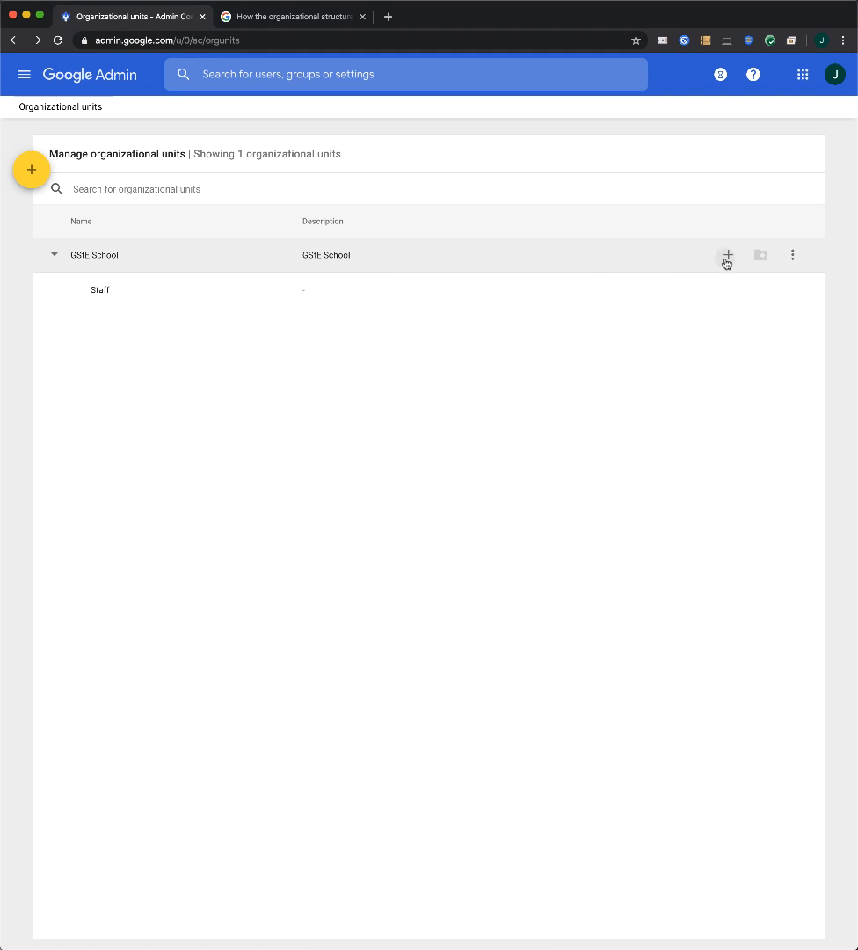
# - Create a Faculty organizational unit under GSfE School
pyautogui.click(728, 255)
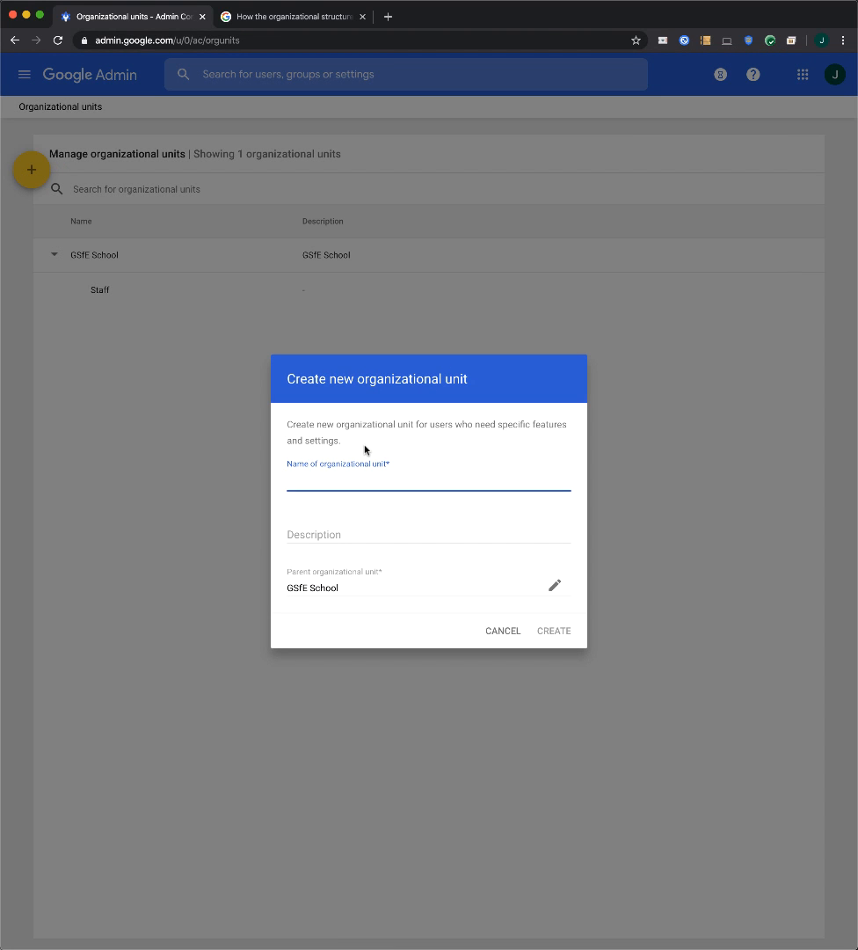
pyautogui.write('Faculty')
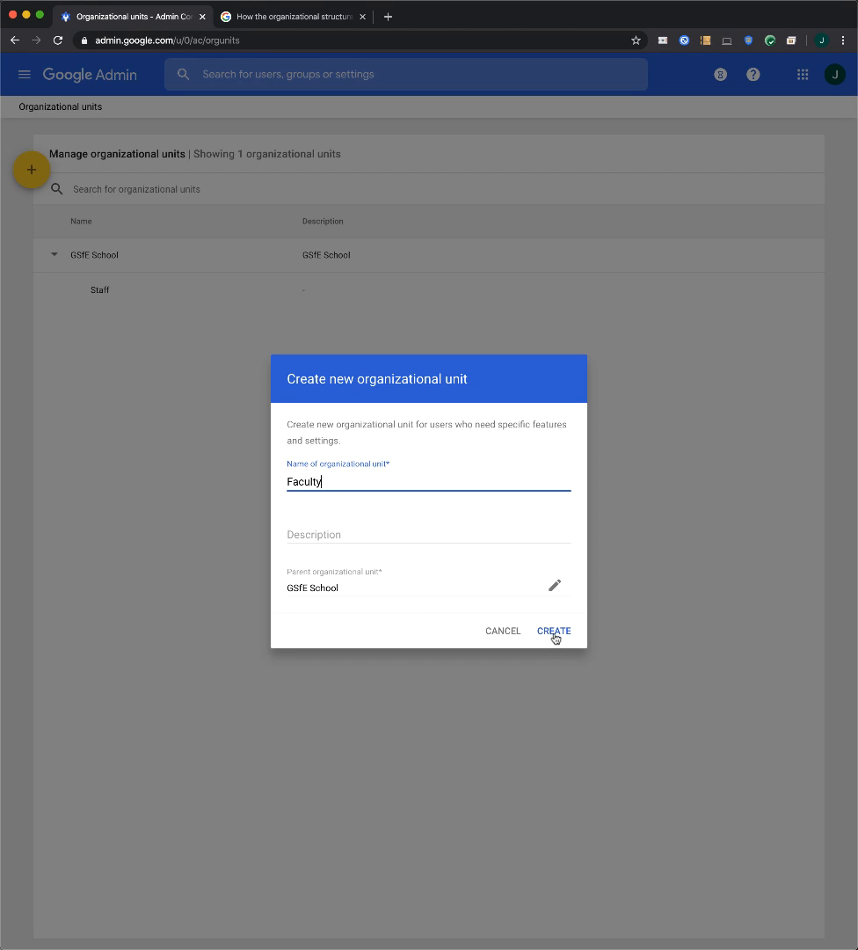
pyautogui.click(554, 629)
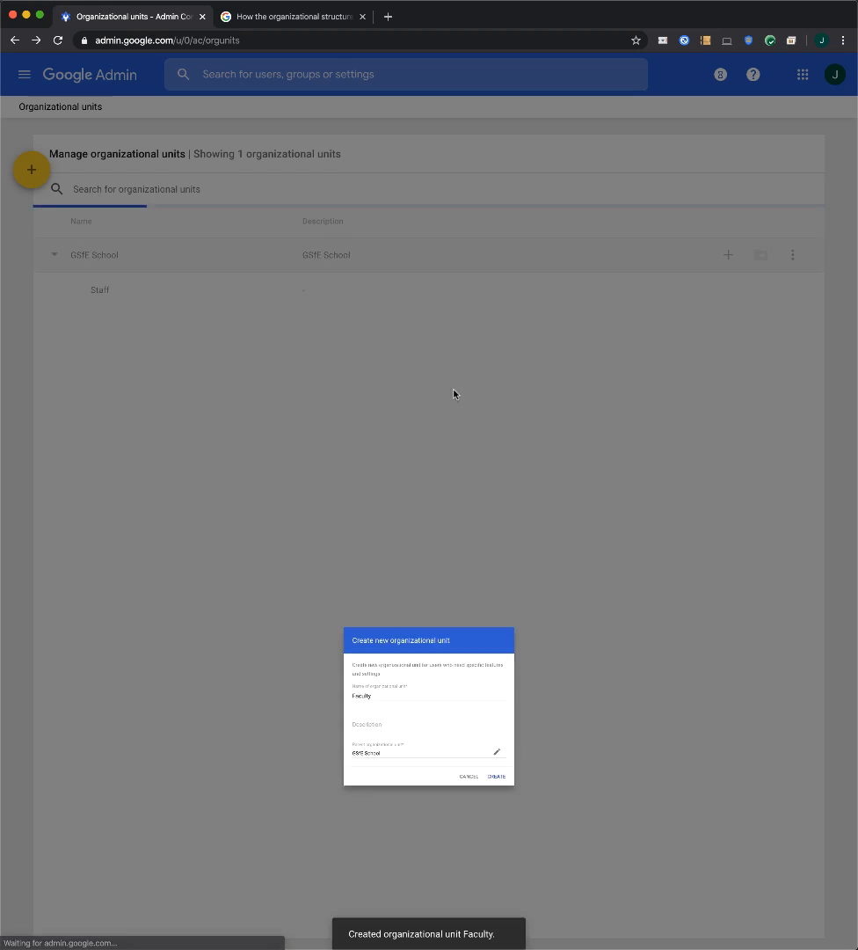
# - Create a Students organizational unit under the root GSfE School unit
pyautogui.click(496, 776)
pyautogui.write('Students')
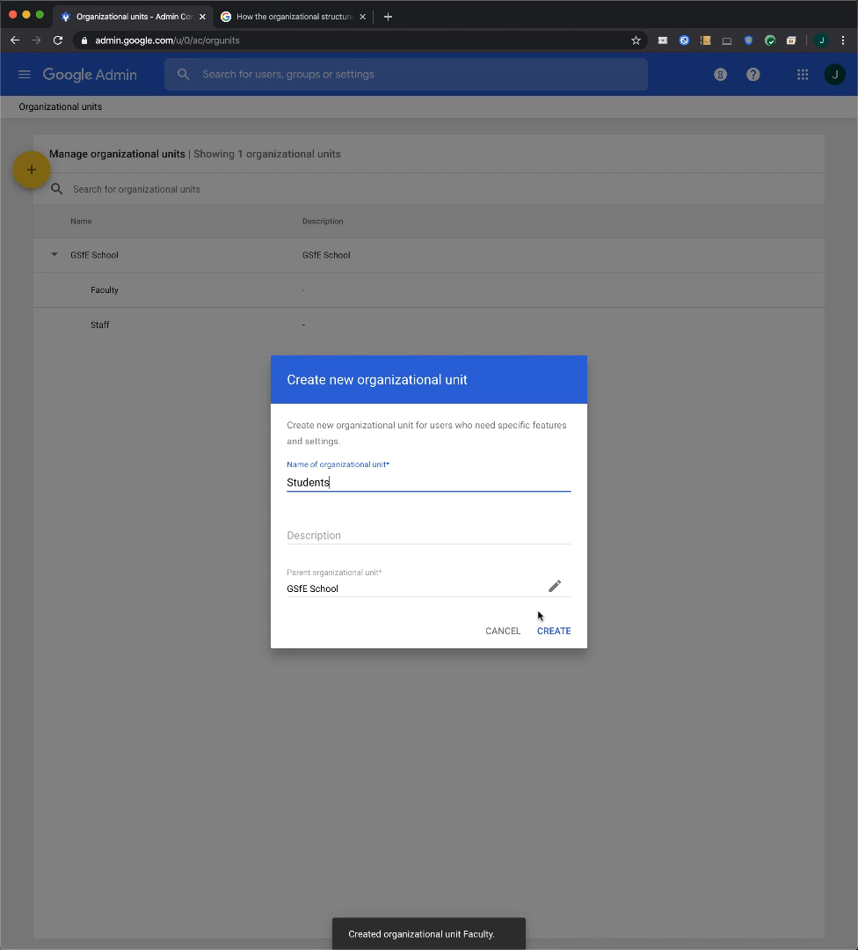
pyautogui.click(554, 629)
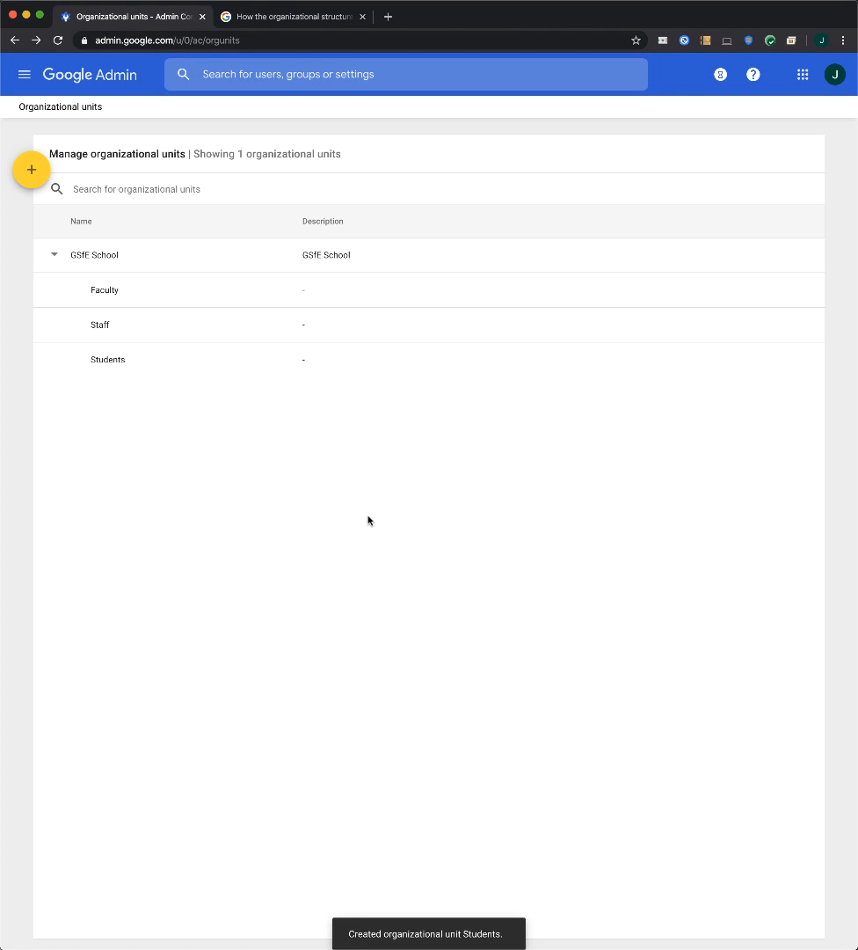
pyautogui.moveTo(127, 369)
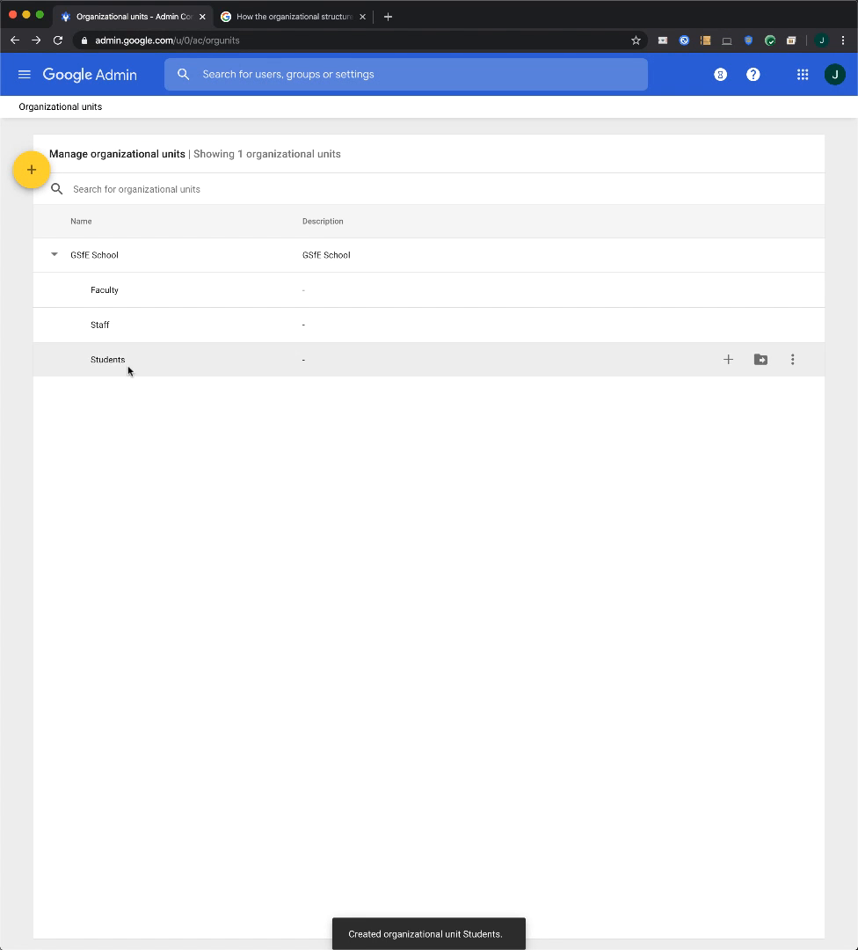
pyautogui.moveTo(482, 358)
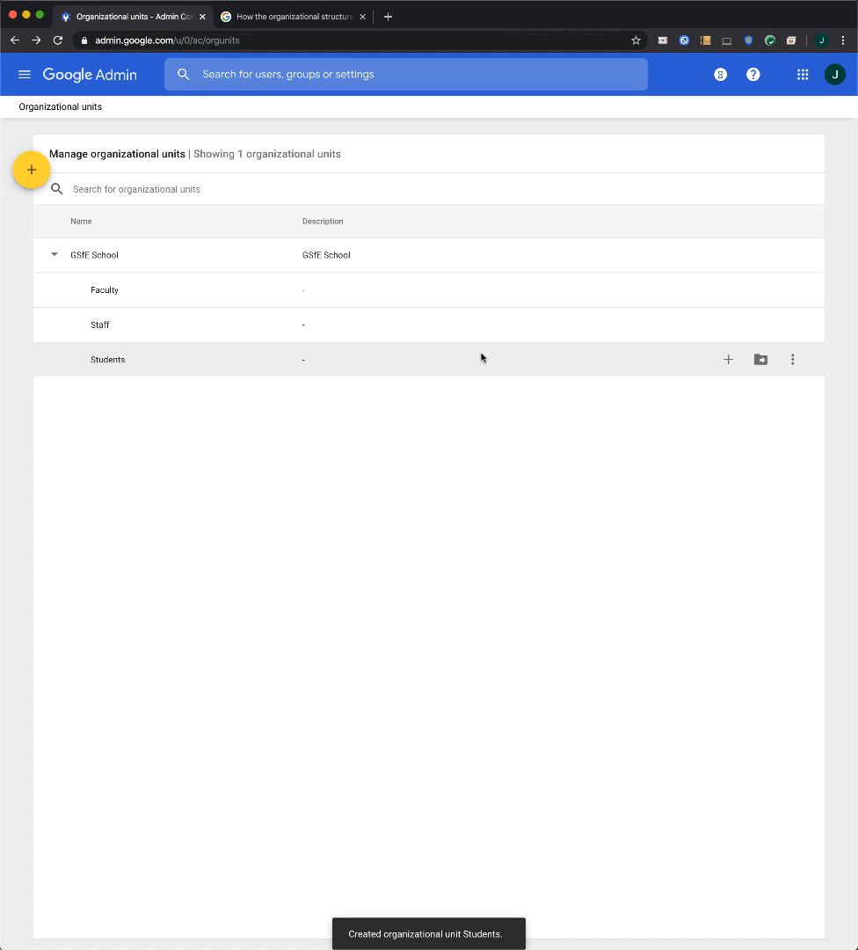
# - Create an Elementary School sub-unit under Students
pyautogui.click(728, 358)
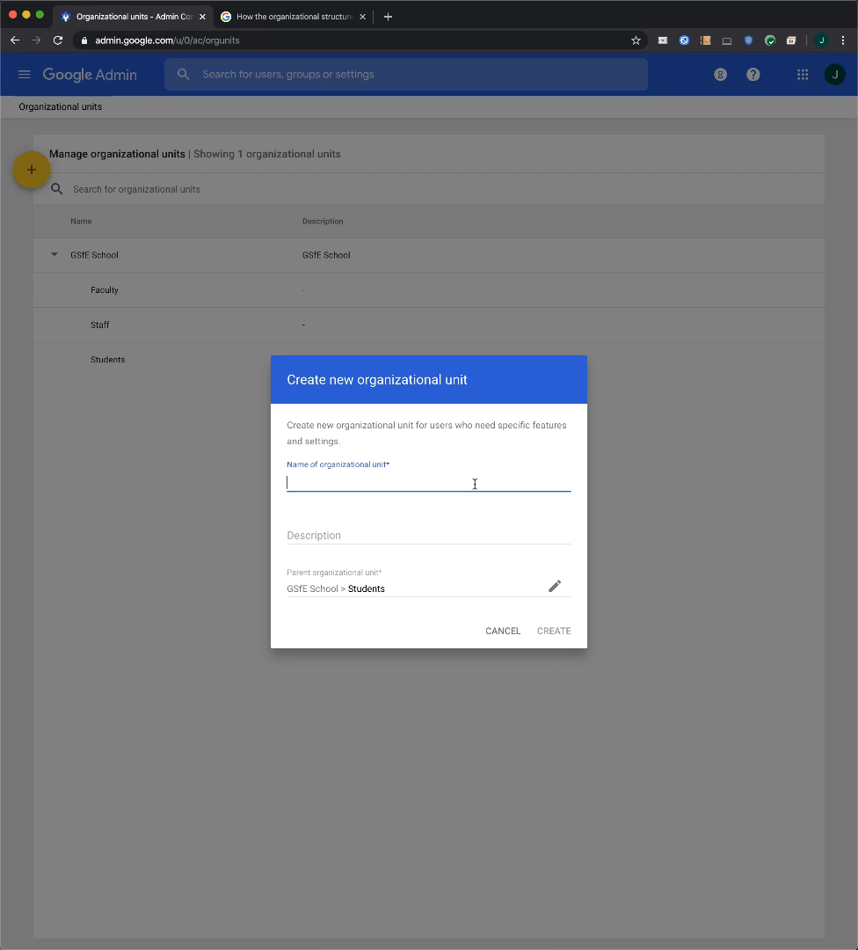
pyautogui.write('Elementary School')
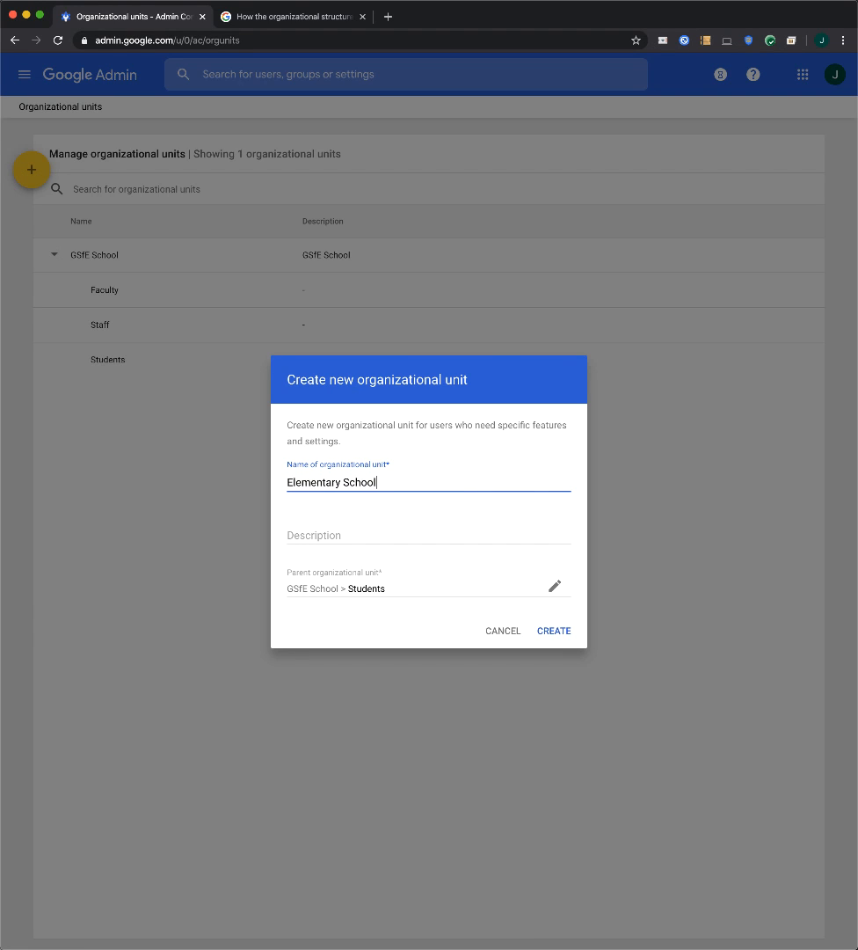
pyautogui.click(552, 630)
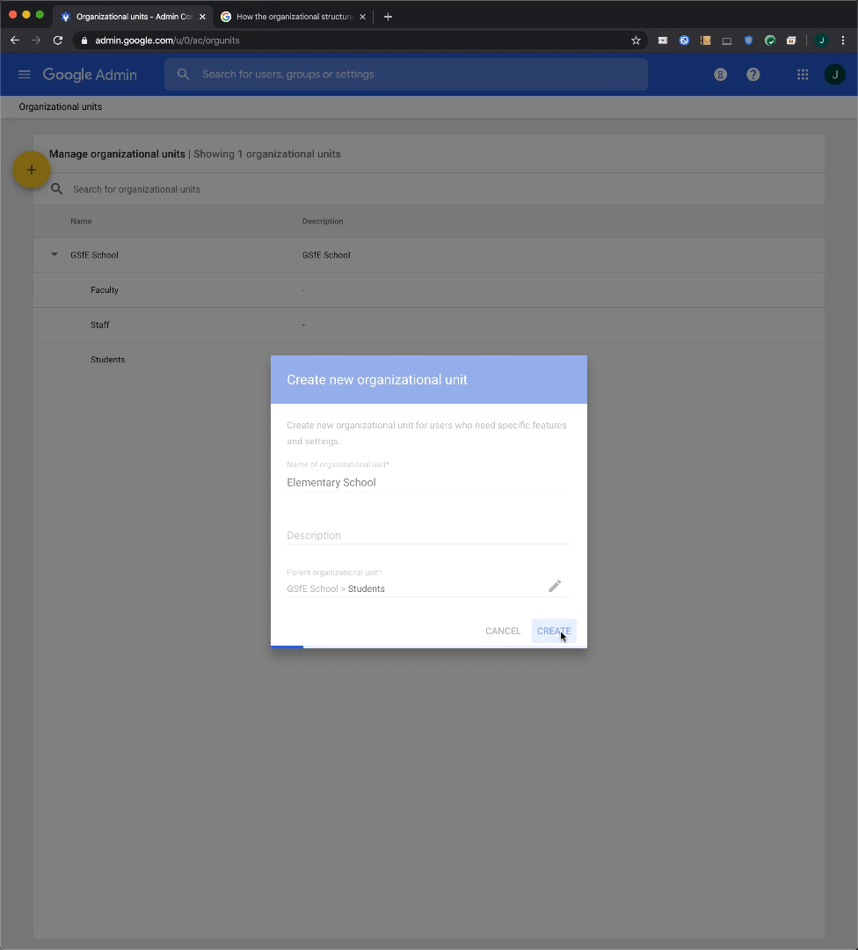
pyautogui.click(552, 629)
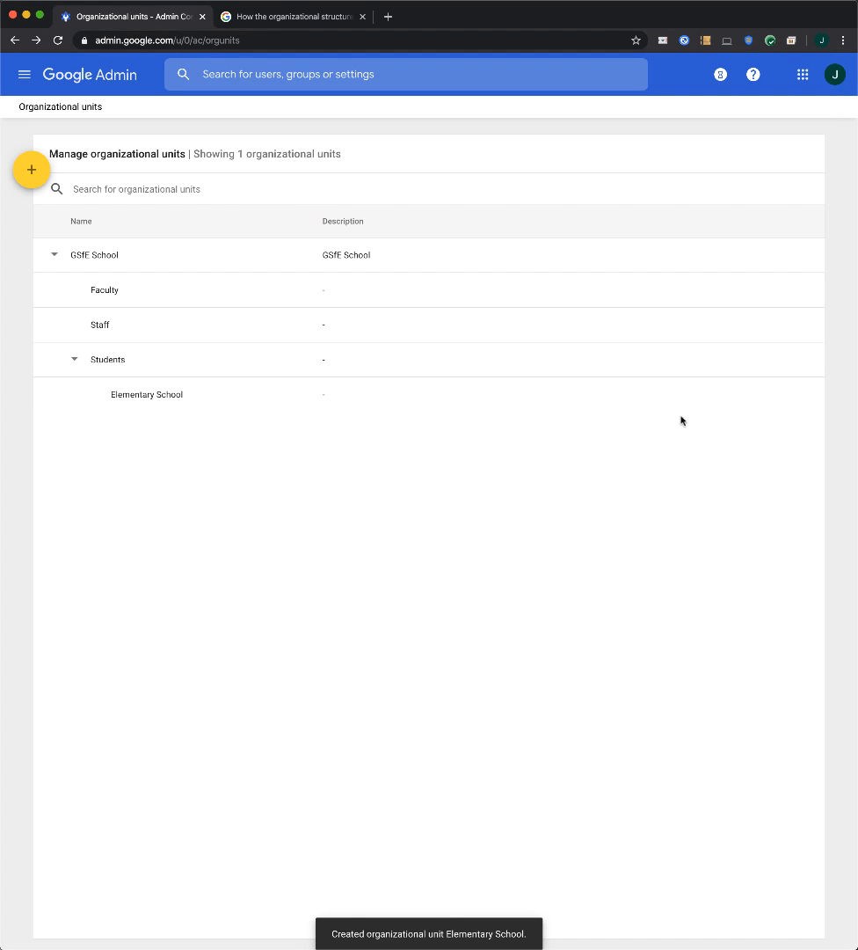
pyautogui.moveTo(728, 359)
pyautogui.write('Middle')
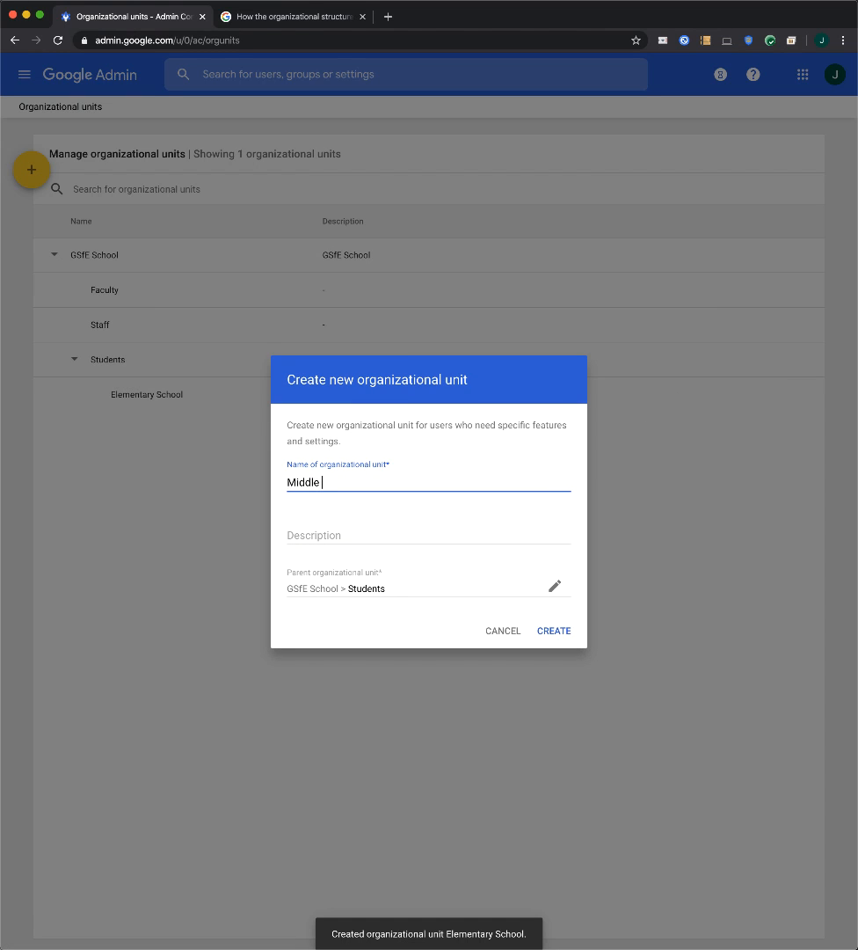
# - Create a Middle School sub-unit under Students
pyautogui.write('School')
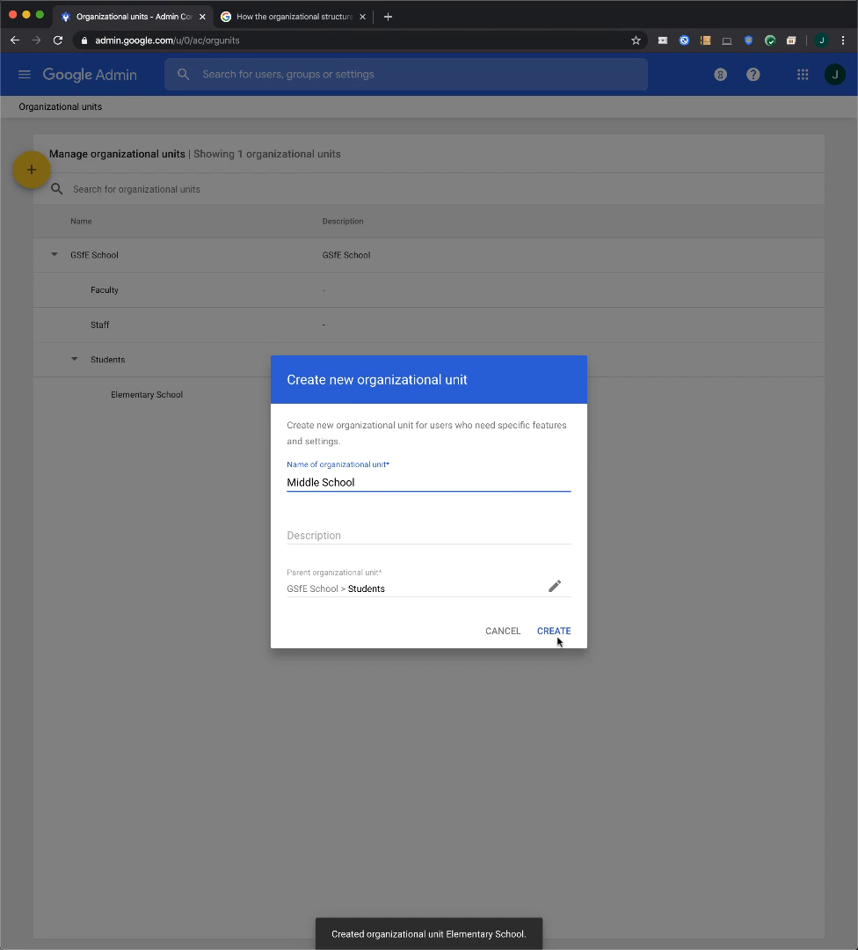
pyautogui.click(553, 629)
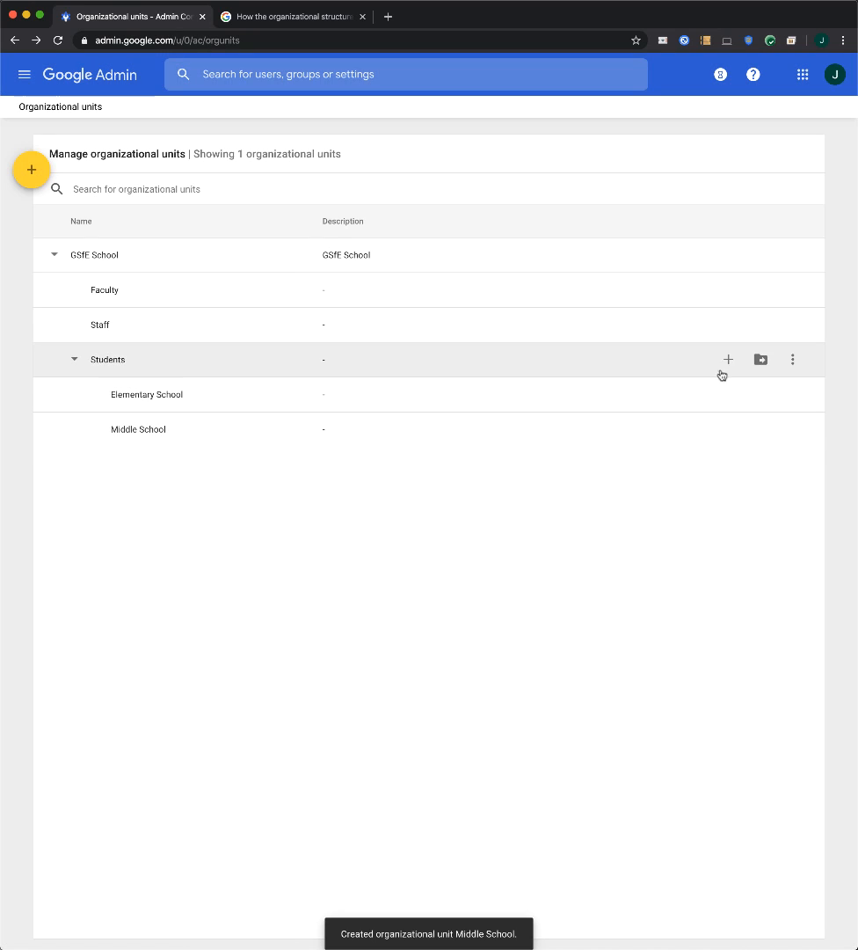
# - Create a High School sub-unit under Students
pyautogui.click(728, 358)
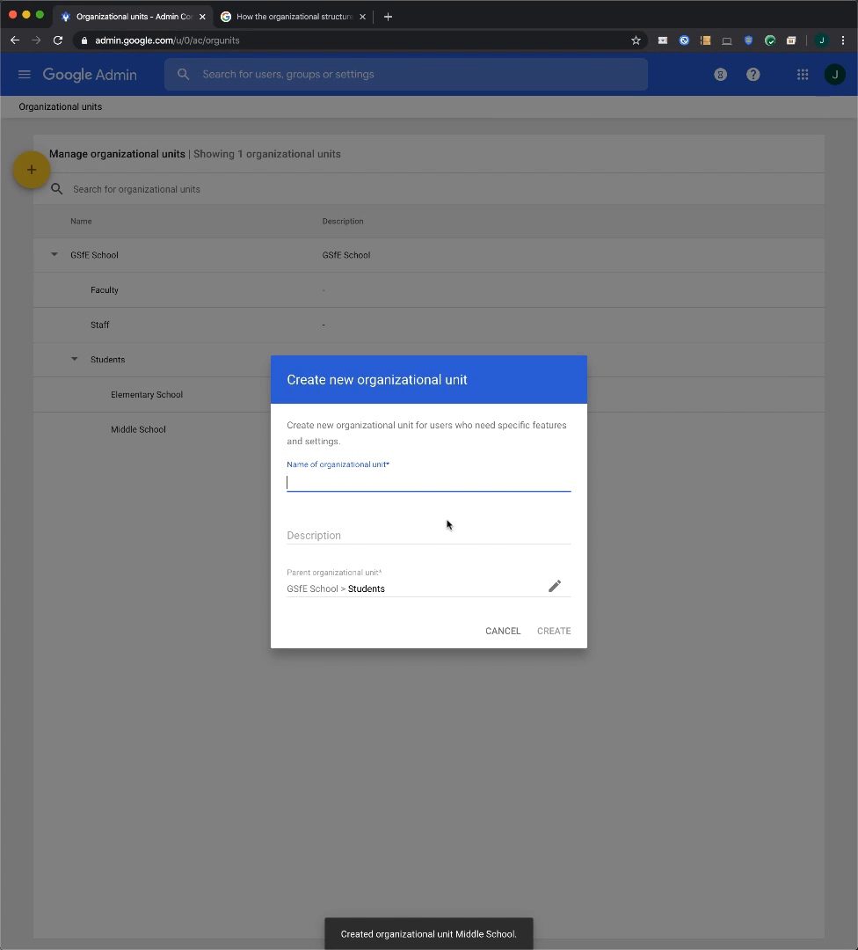
pyautogui.write('High School')
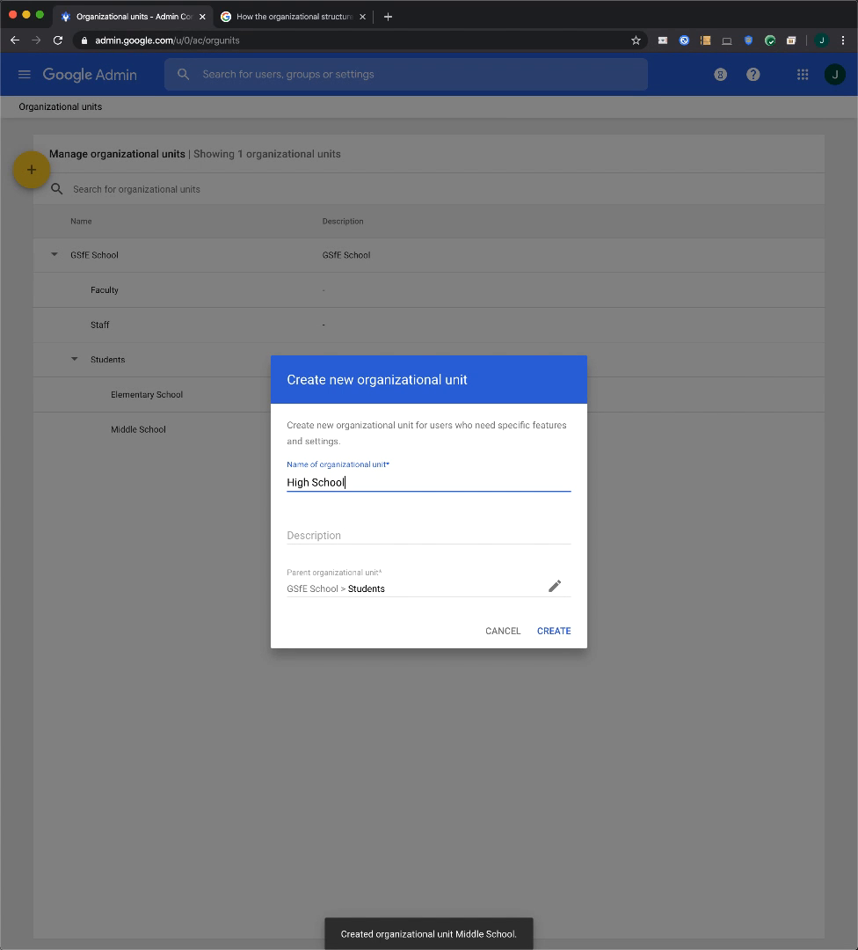
pyautogui.click(552, 630)
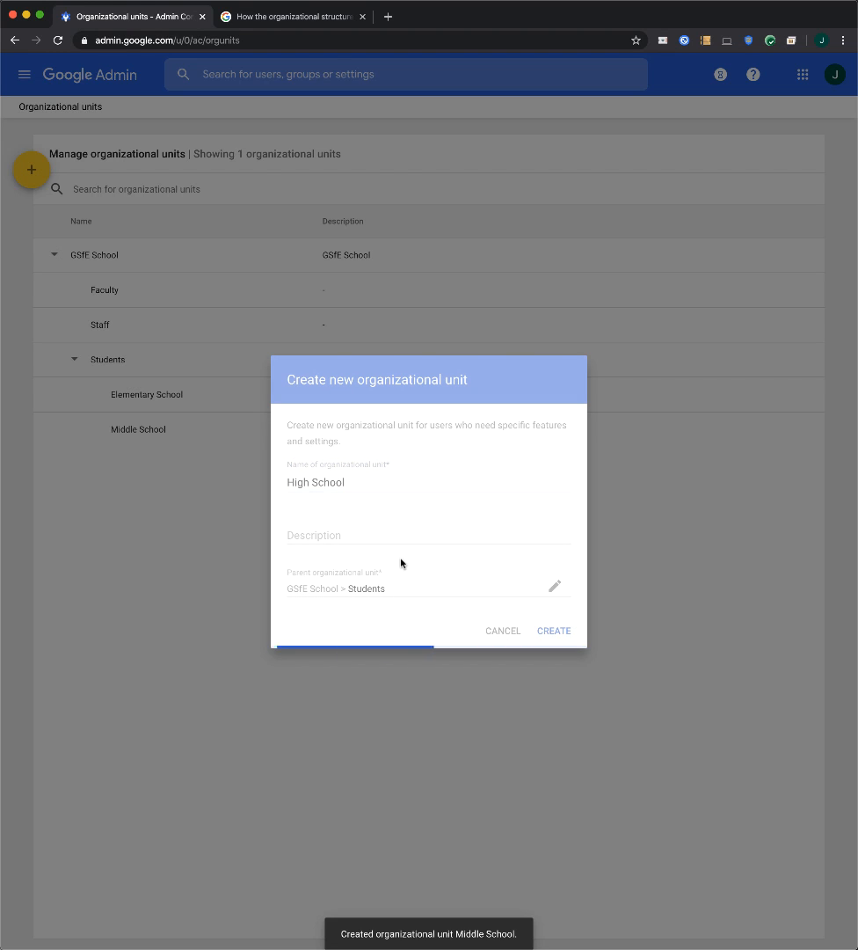
pyautogui.click(552, 629)
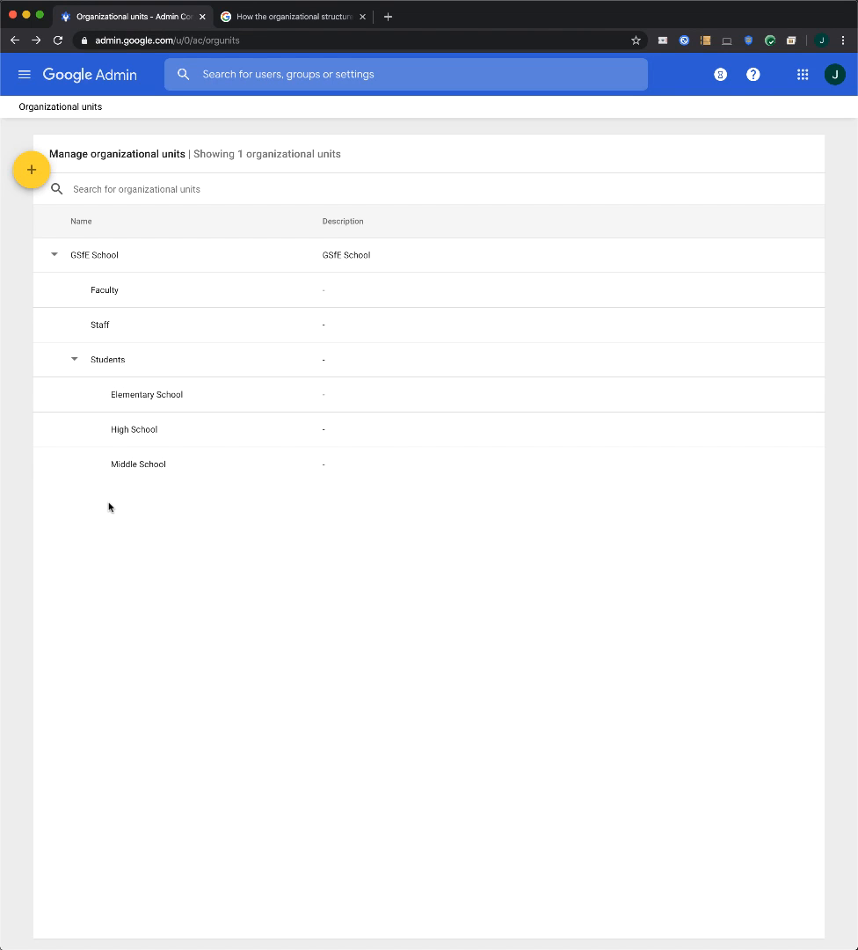
pyautogui.moveTo(138, 464)
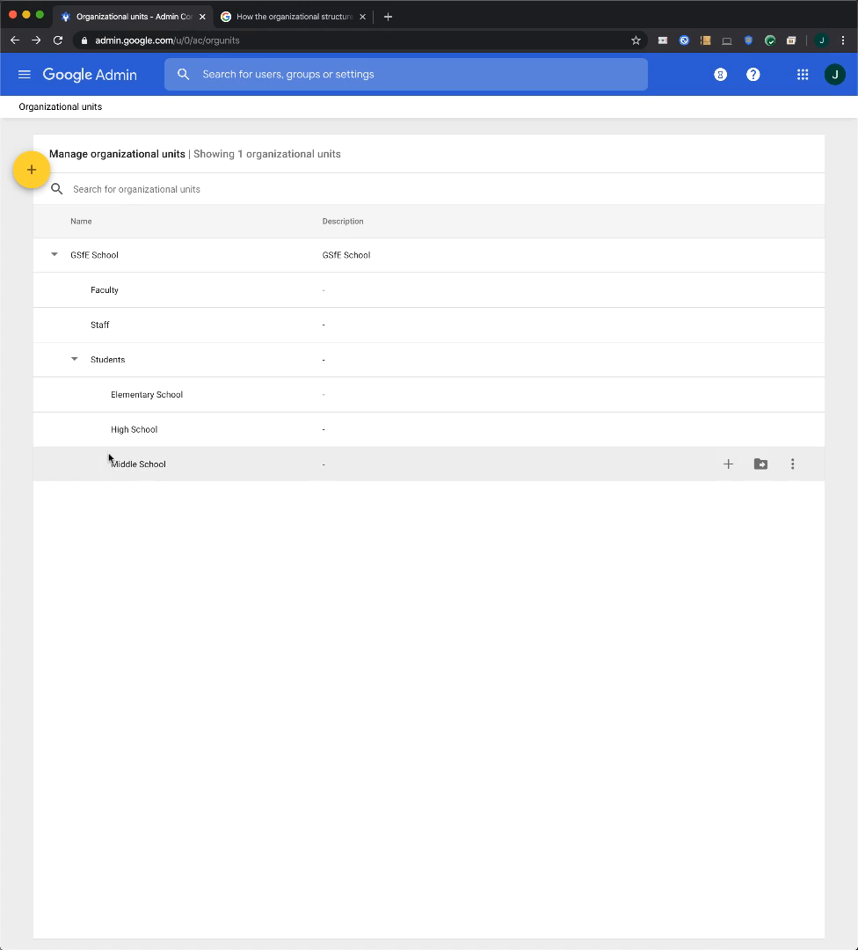